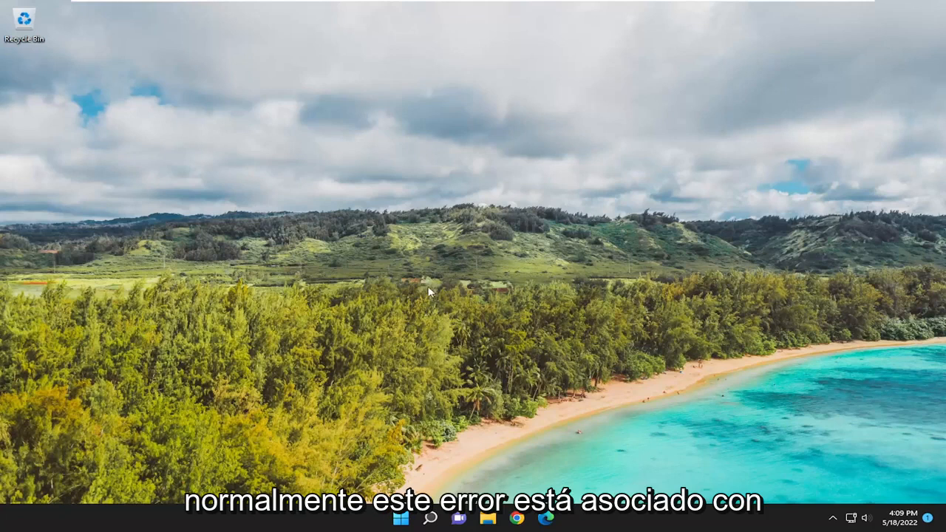
mouse_move(444, 441)
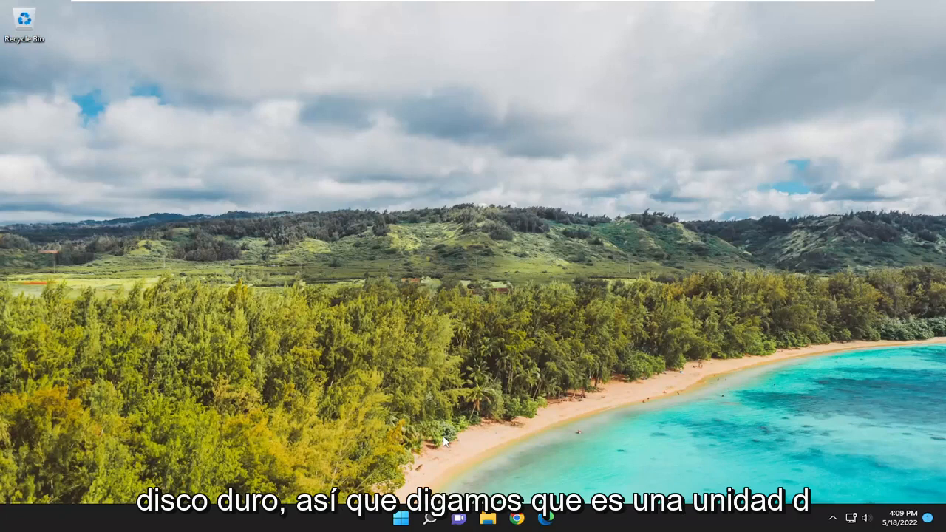
mouse_move(483, 435)
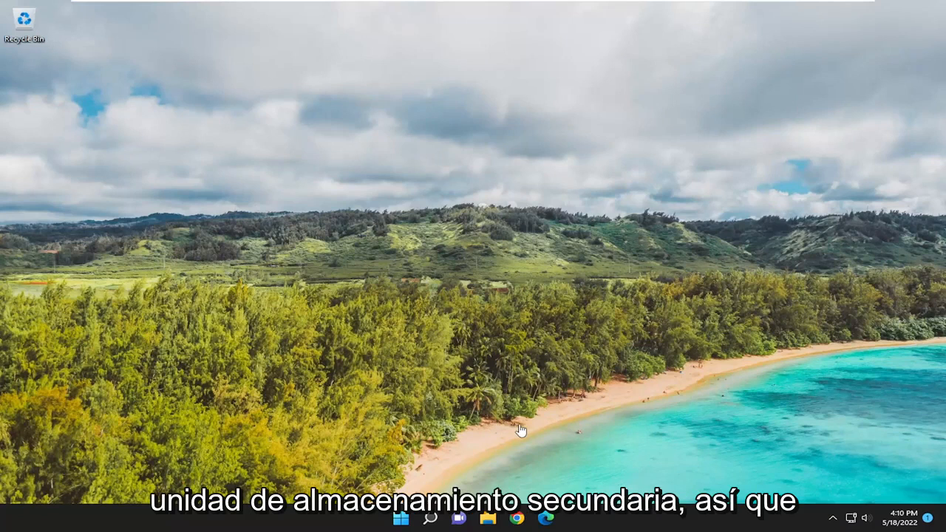
mouse_move(476, 351)
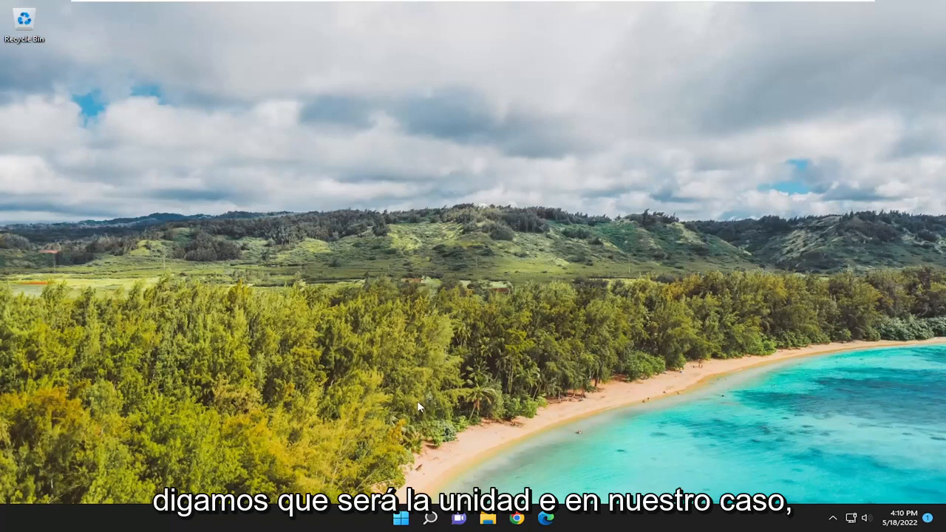
Open New Volume (E:) from This PC and bring up its blank-area context menu.
click(487, 517)
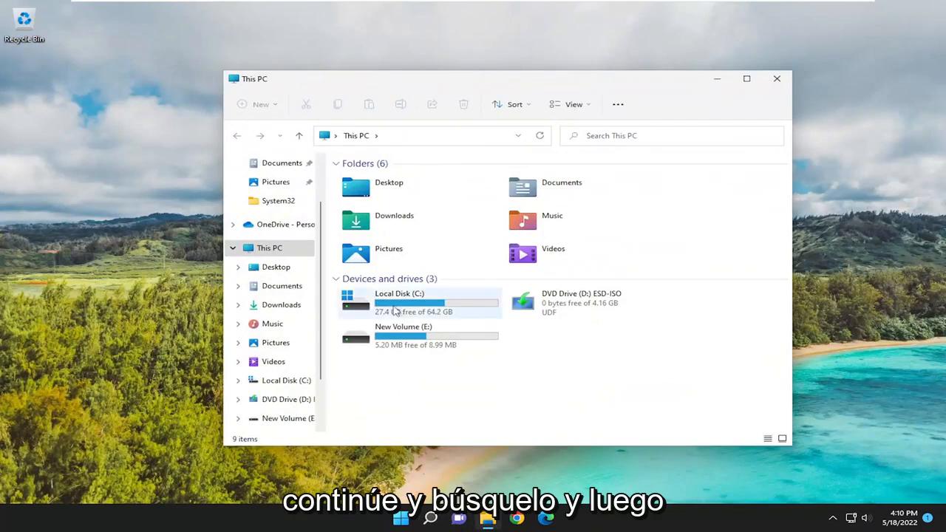
mouse_move(394, 341)
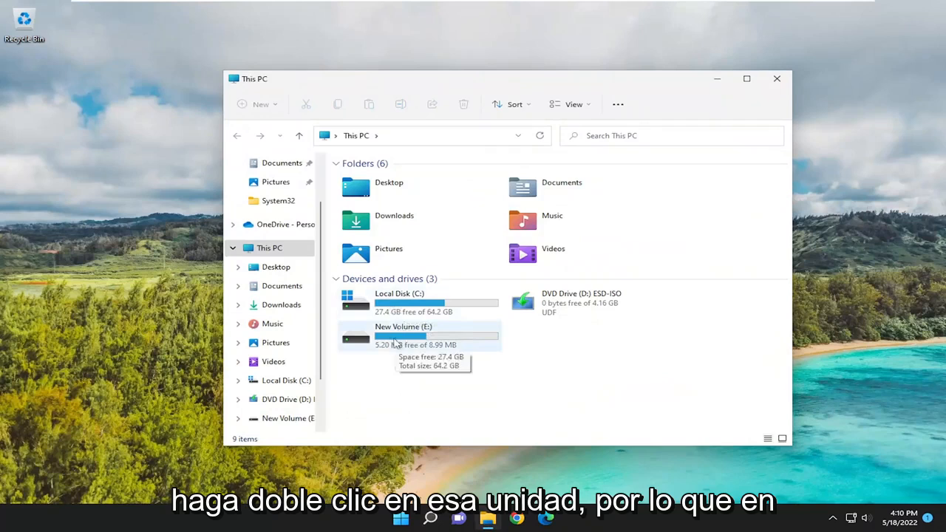
double_click(402, 336)
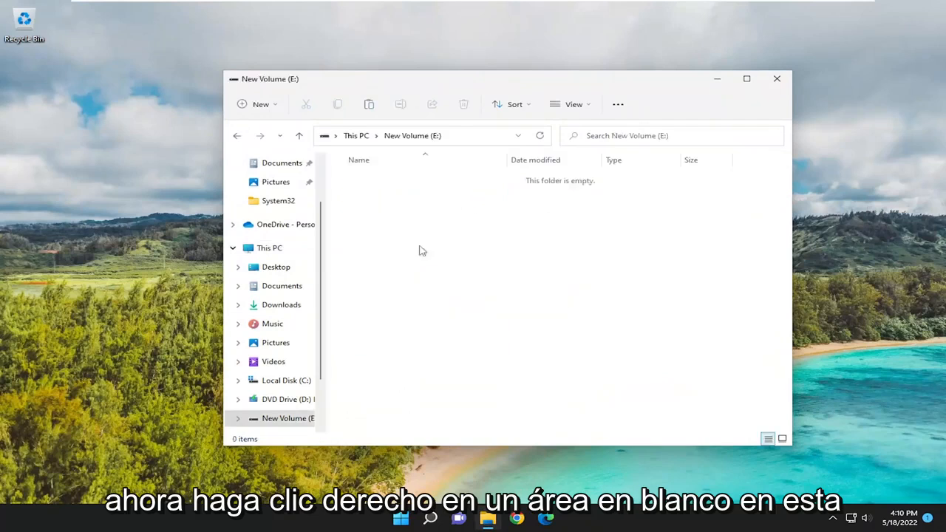
right_click(499, 294)
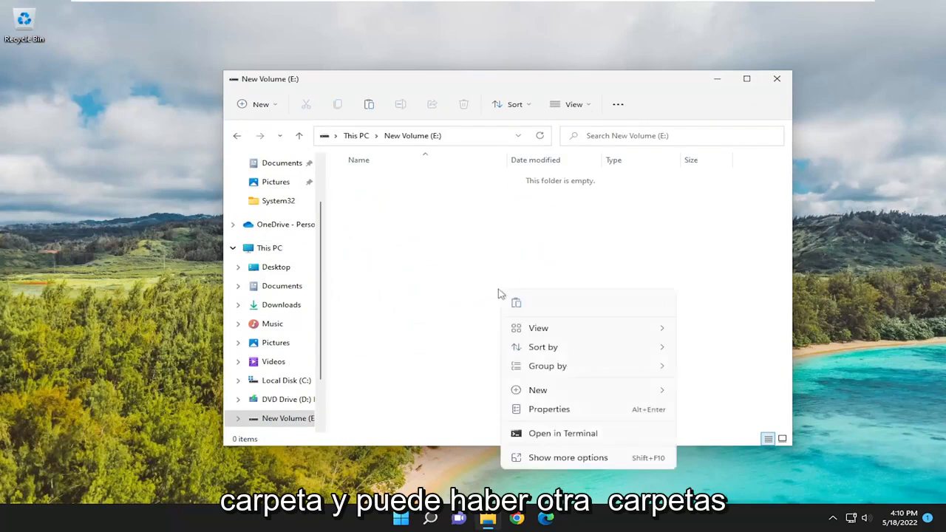
mouse_move(454, 321)
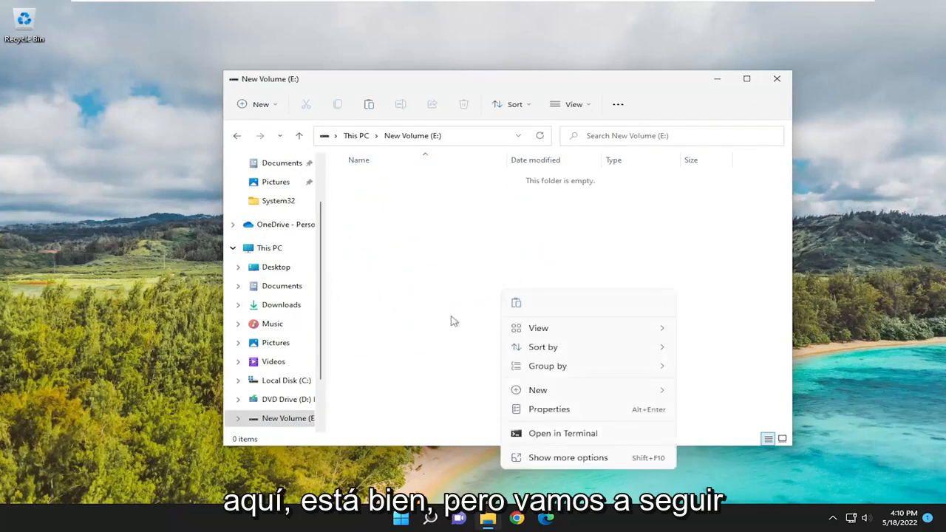
mouse_move(504, 306)
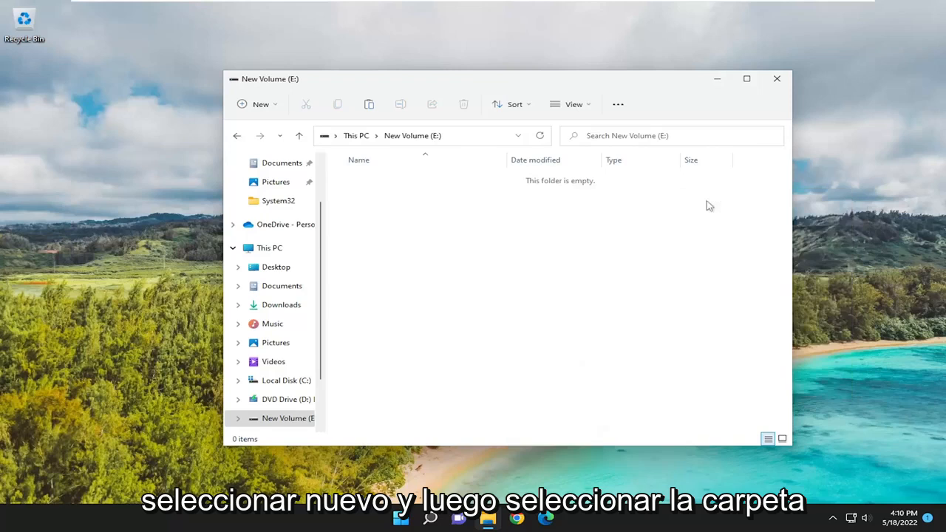
Create a new folder on New Volume (E:) and view its Security permissions.
click(260, 103)
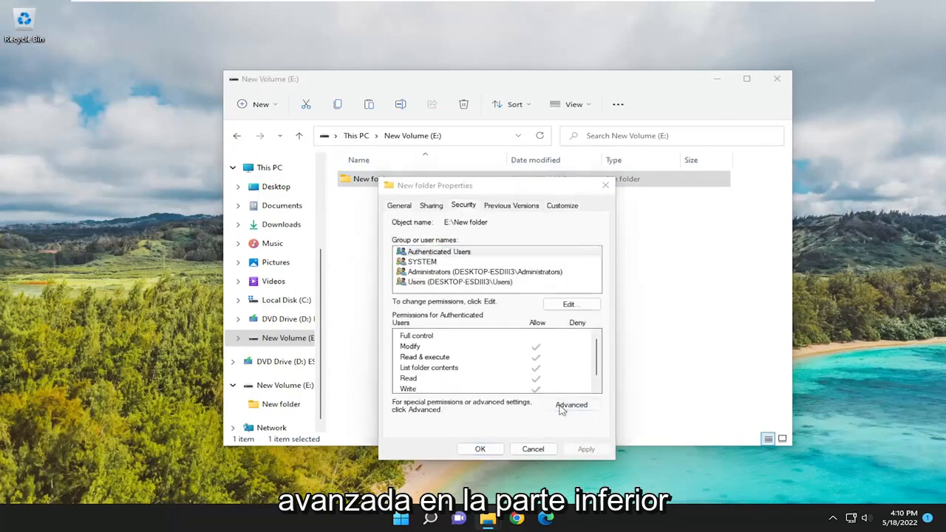
Change the folder's owner to Everyone, verifying the name with Check Names.
click(571, 404)
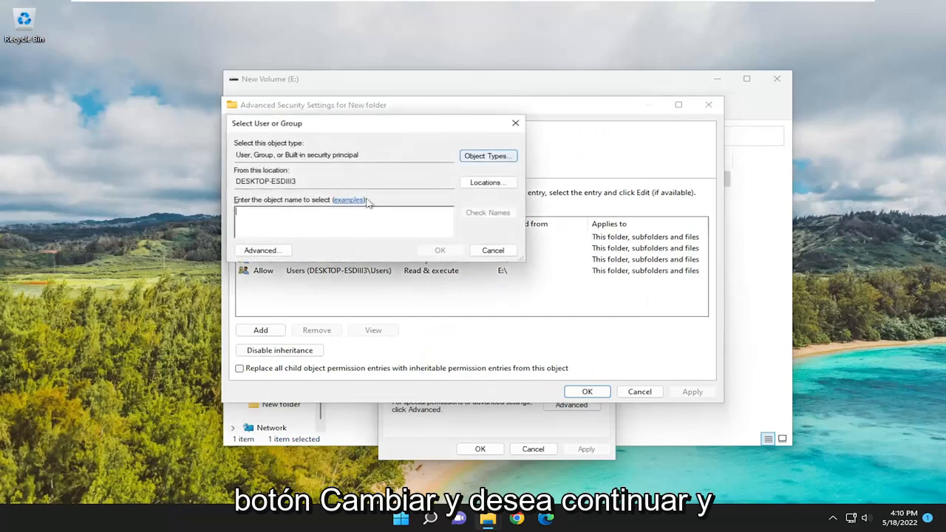
text(everyone)
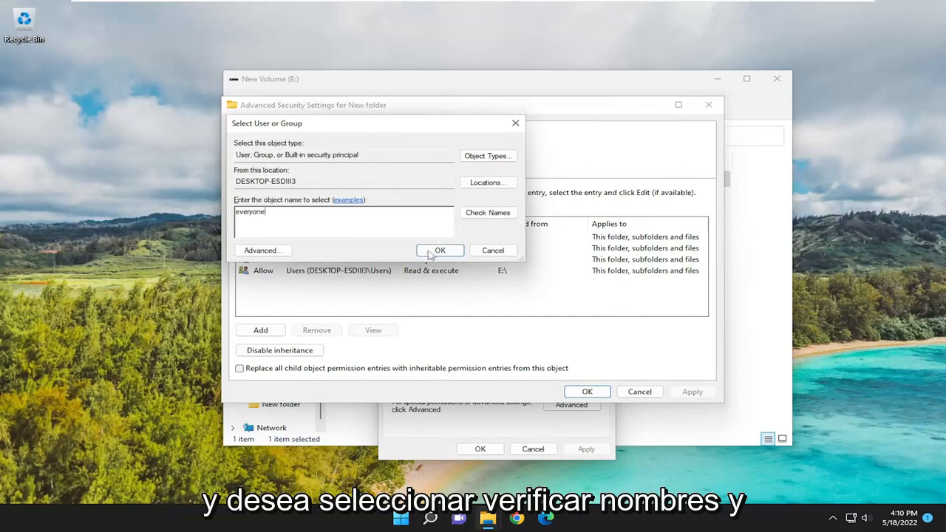
click(487, 212)
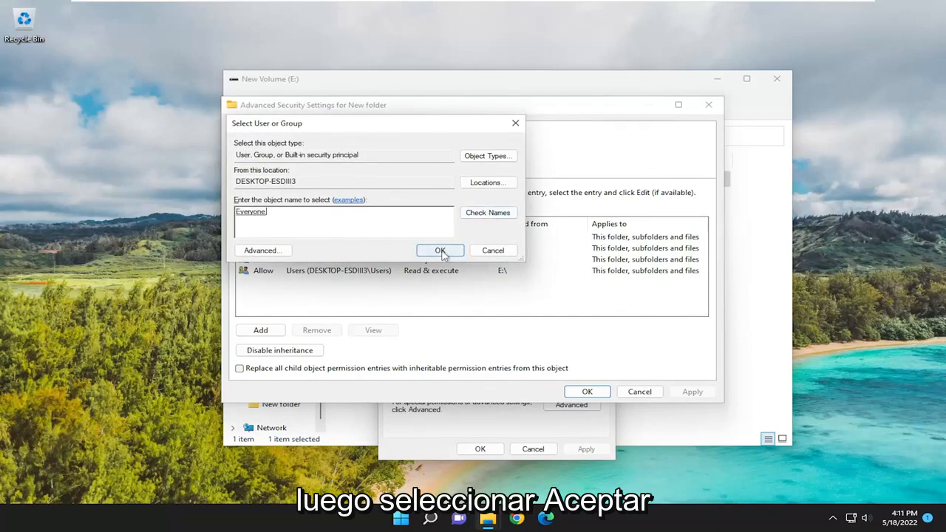
click(439, 250)
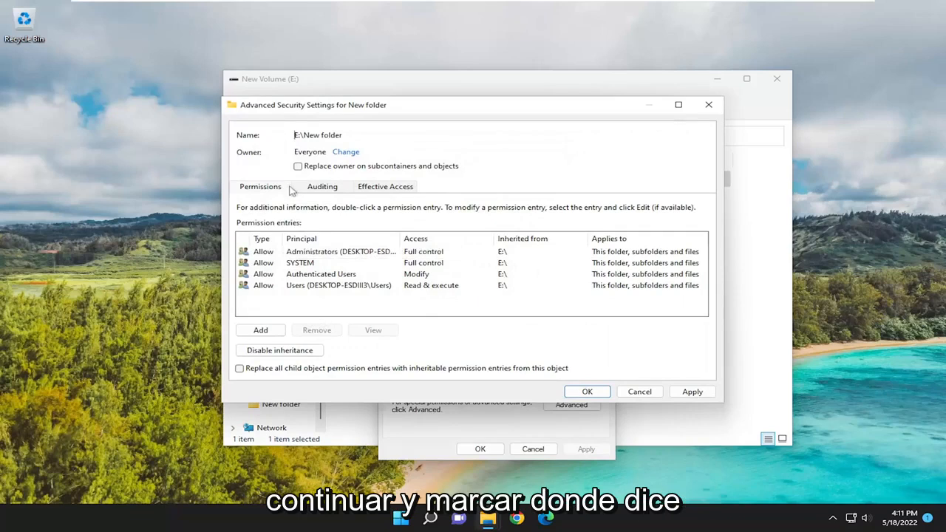
Apply the Everyone ownership, acknowledge the Windows Security notice, and close Properties.
click(298, 166)
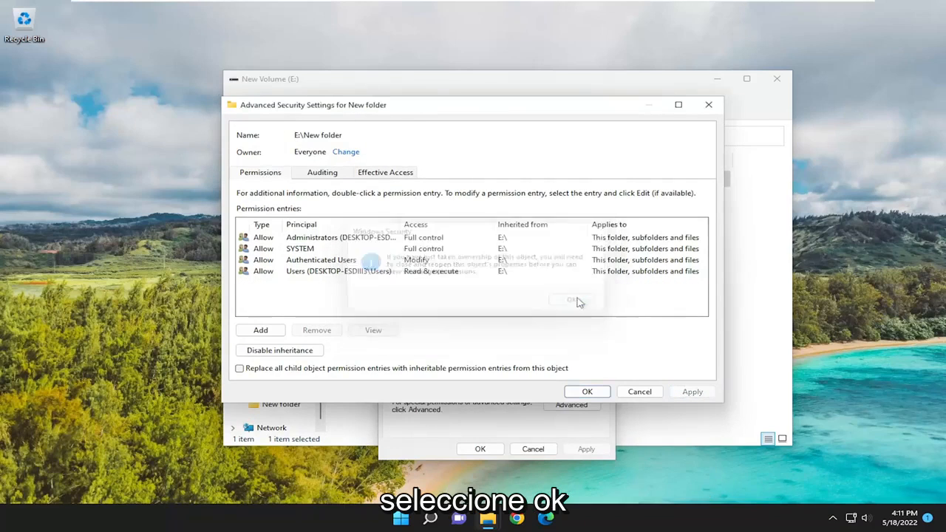
click(572, 300)
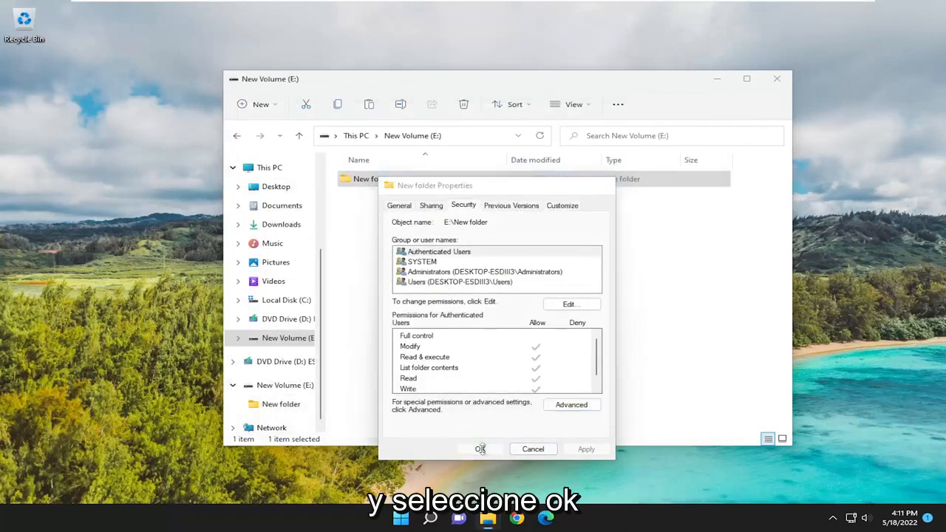
click(480, 448)
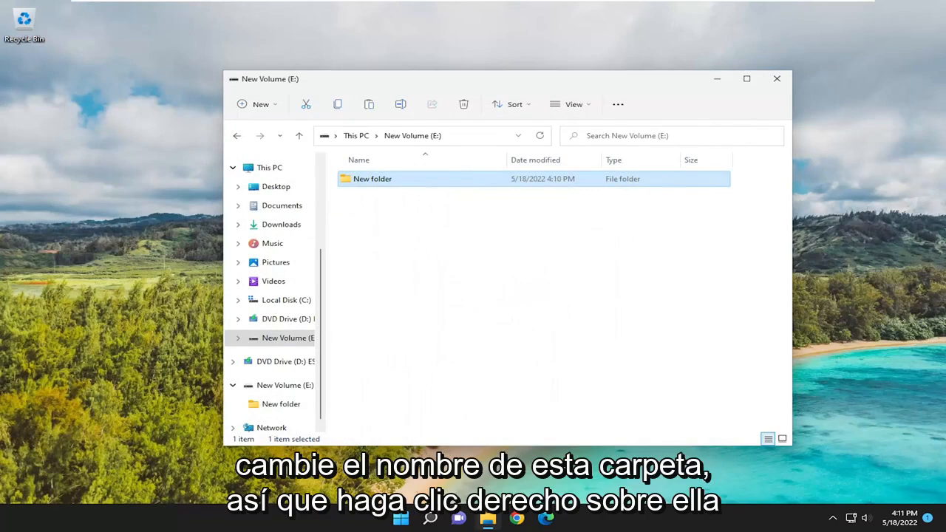
Rename New folder to WpSystem and close File Explorer.
right_click(372, 179)
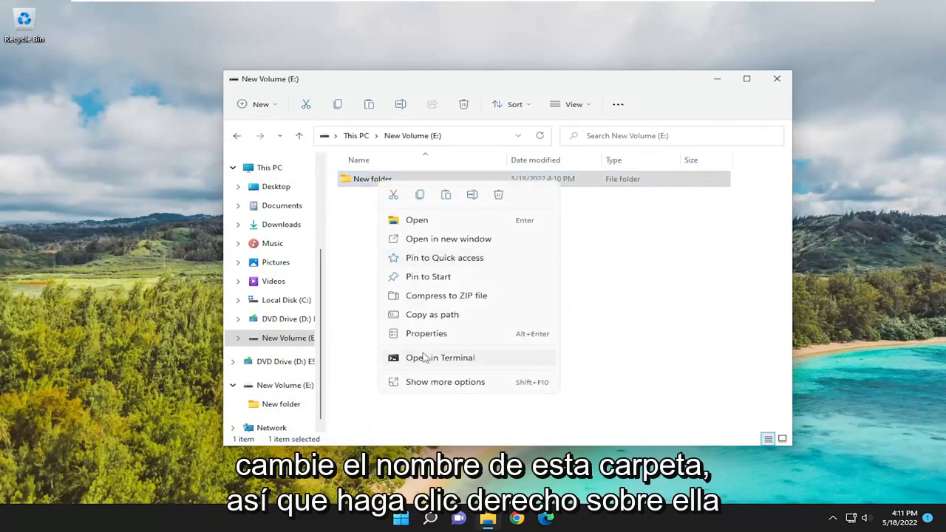
mouse_move(420, 194)
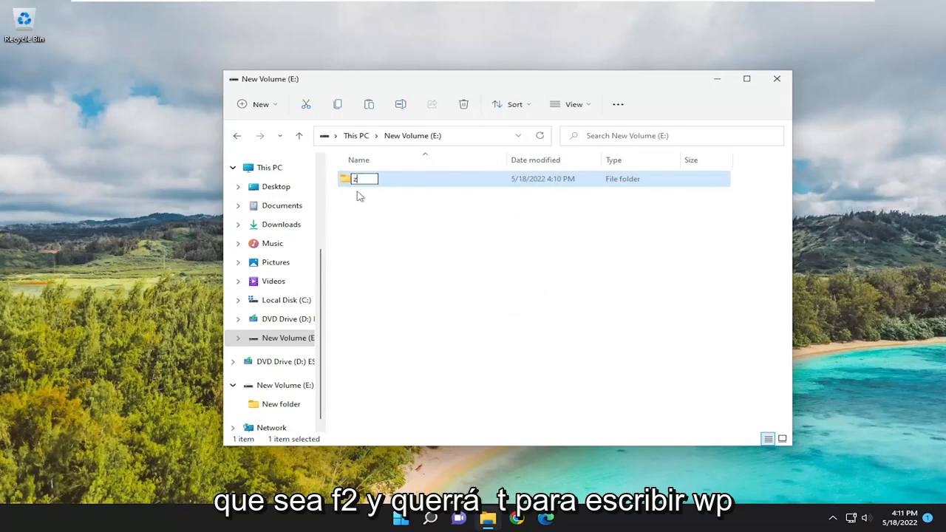
text(WpSystem)
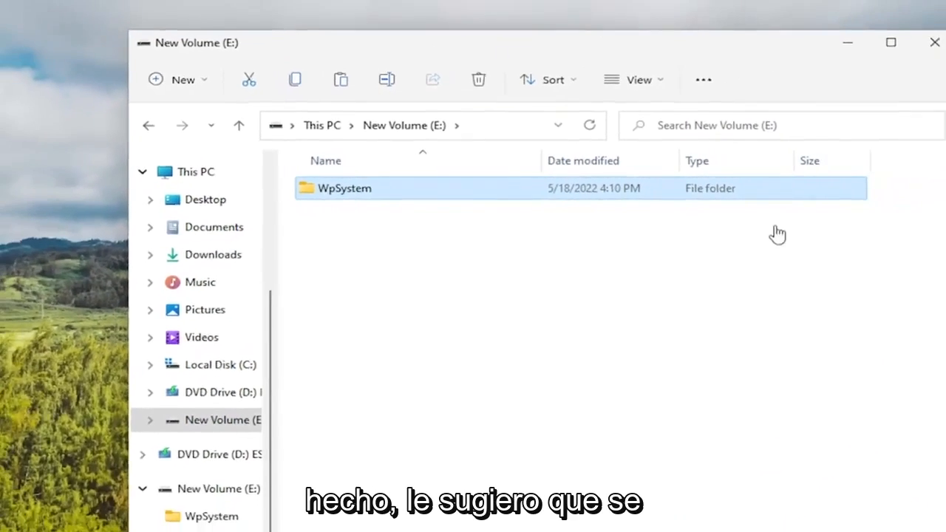
click(934, 42)
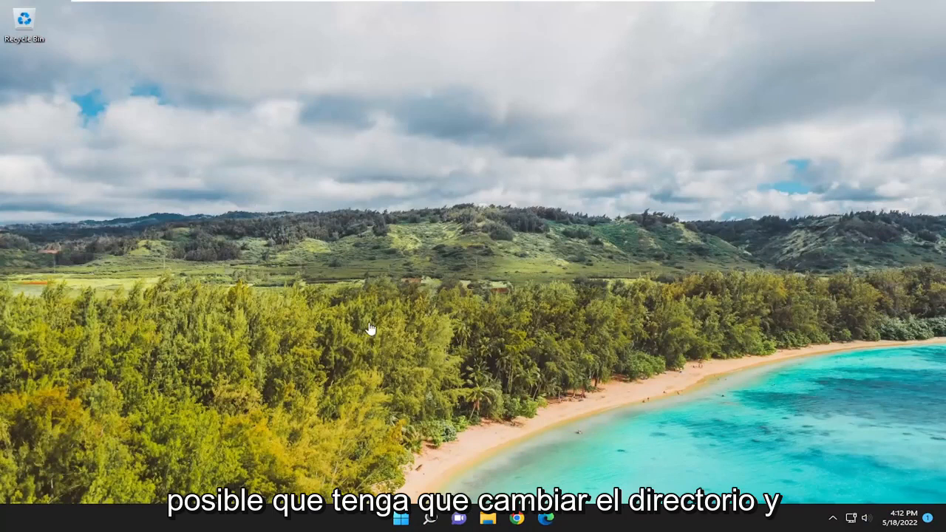
mouse_move(464, 315)
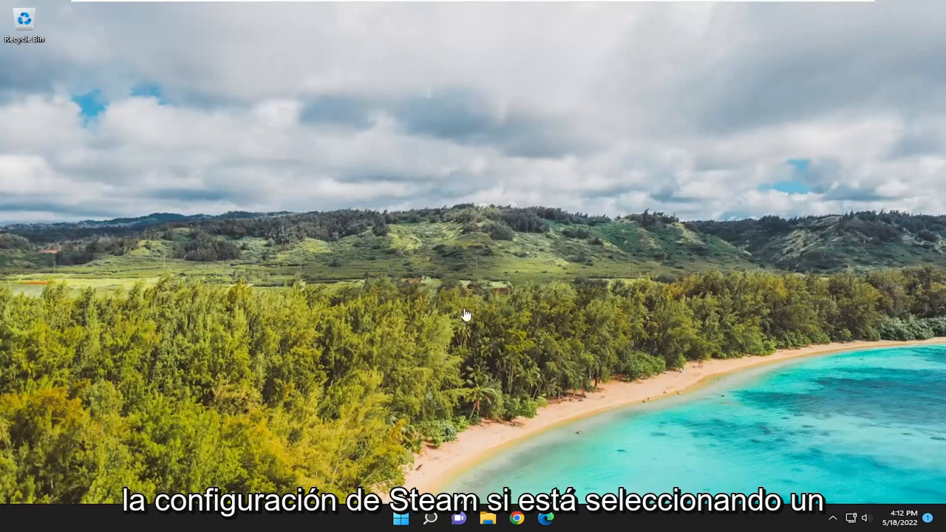